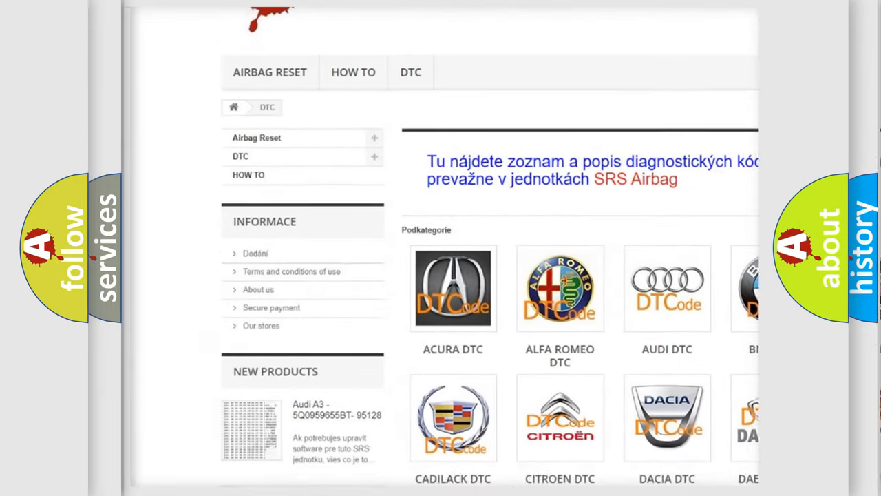
pyautogui.scroll(-3)
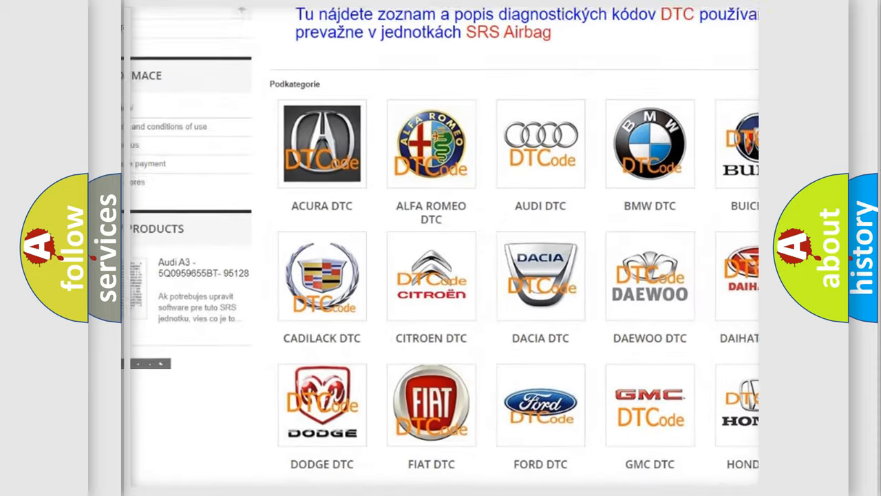
pyautogui.scroll(-3)
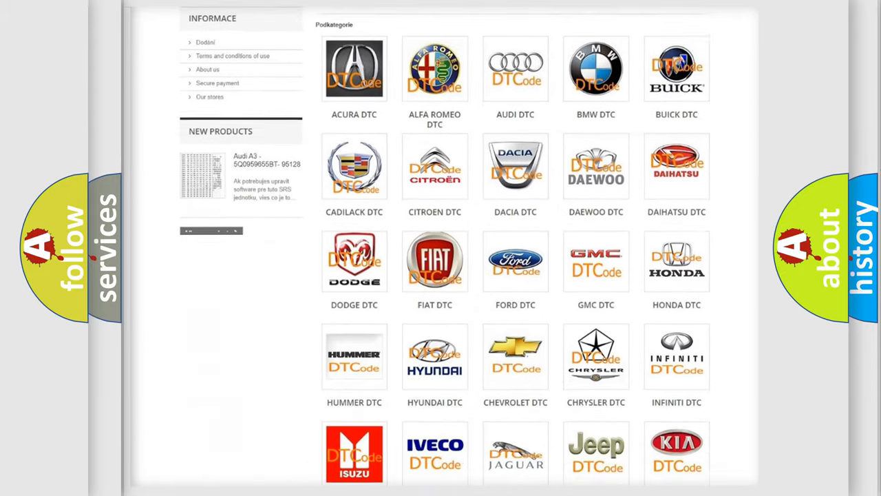
pyautogui.scroll(-3)
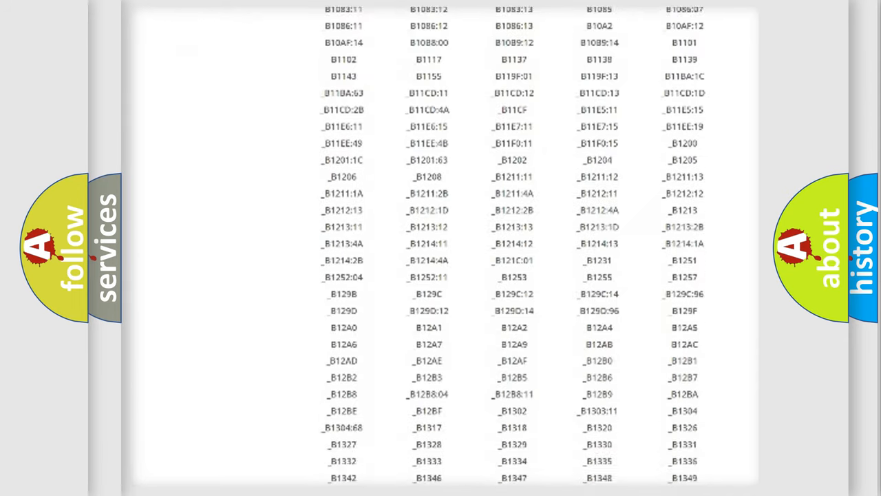
pyautogui.scroll(-3)
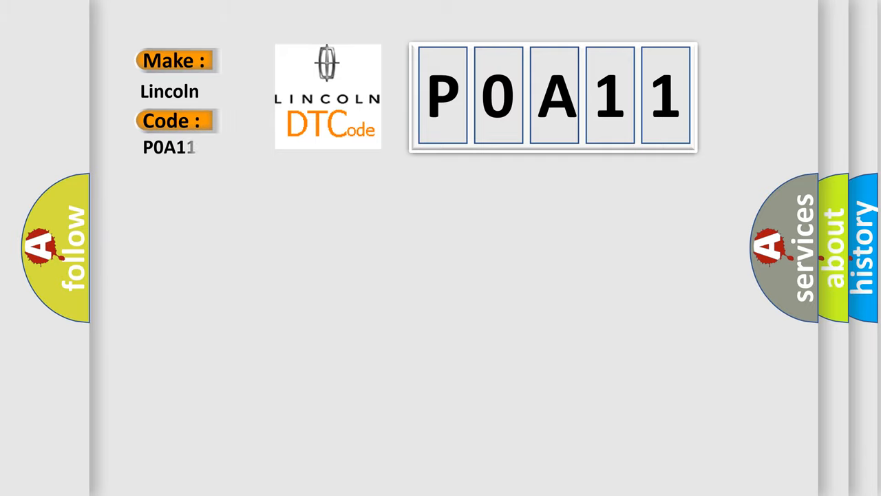
pyautogui.write('1')
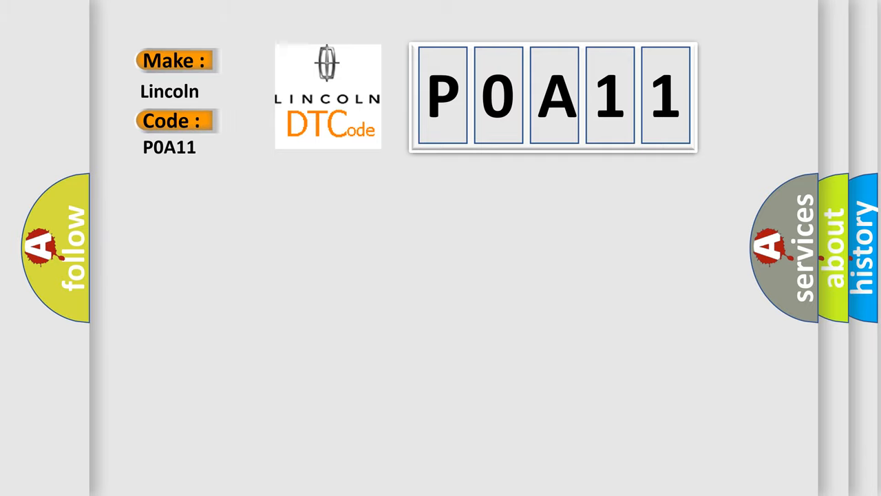